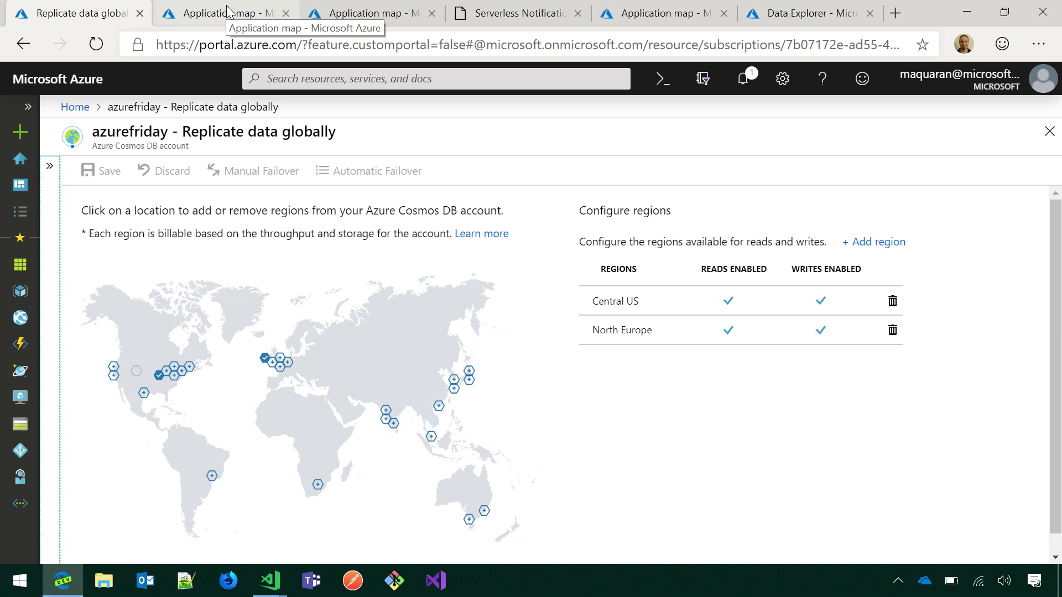
{"action": "mouse_move", "coordinate": [227, 13]}
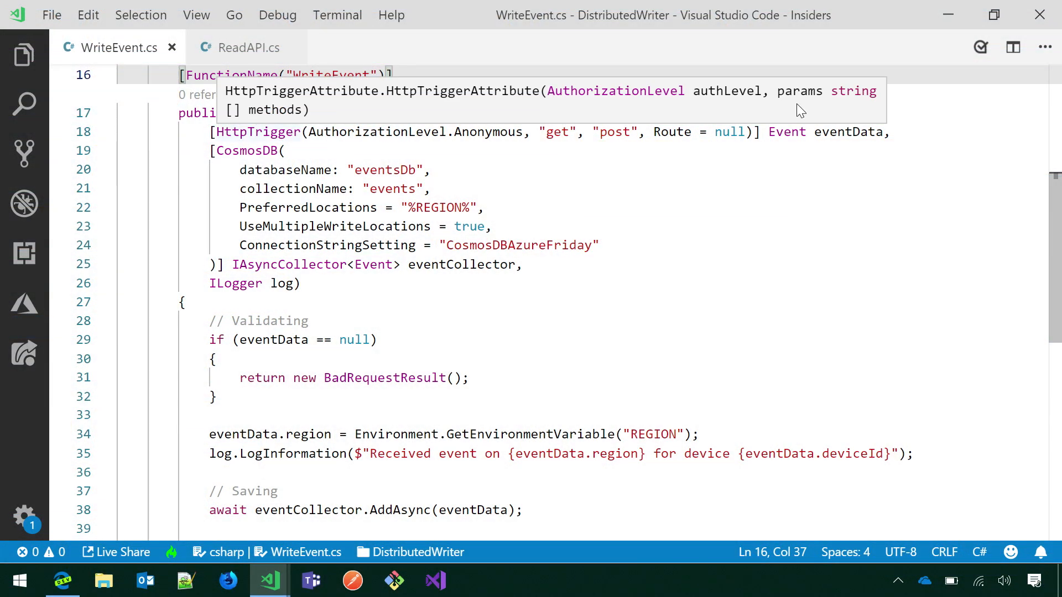
Highlight Event, UseMultipleWriteLocations and PreferredLocations in WriteEvent's CosmosDB output binding attribute.
{"action": "double_click", "coordinate": [787, 132]}
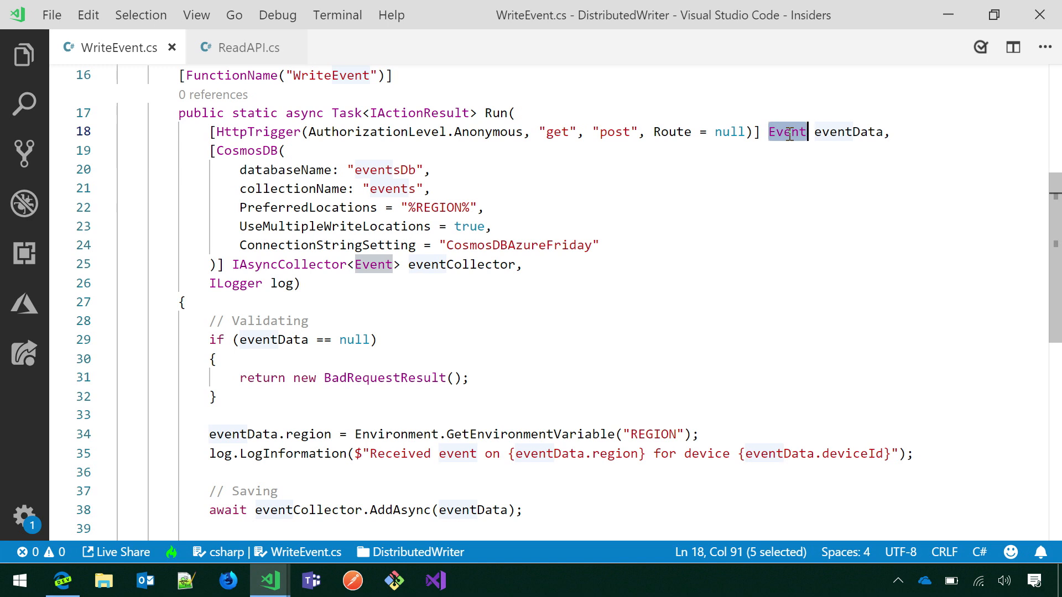
{"action": "mouse_move", "coordinate": [236, 153]}
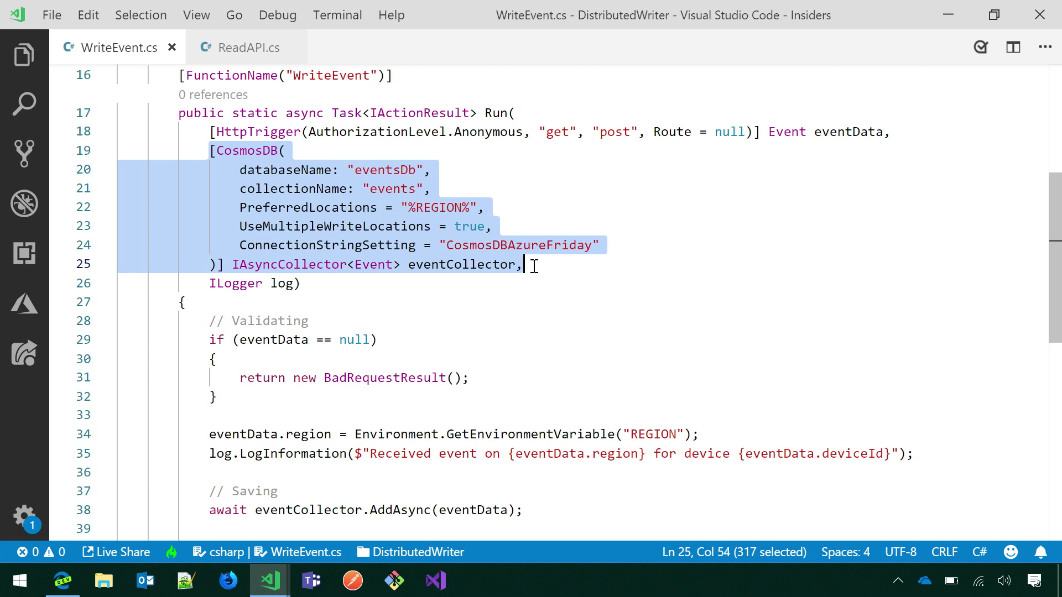
{"action": "double_click", "coordinate": [334, 226]}
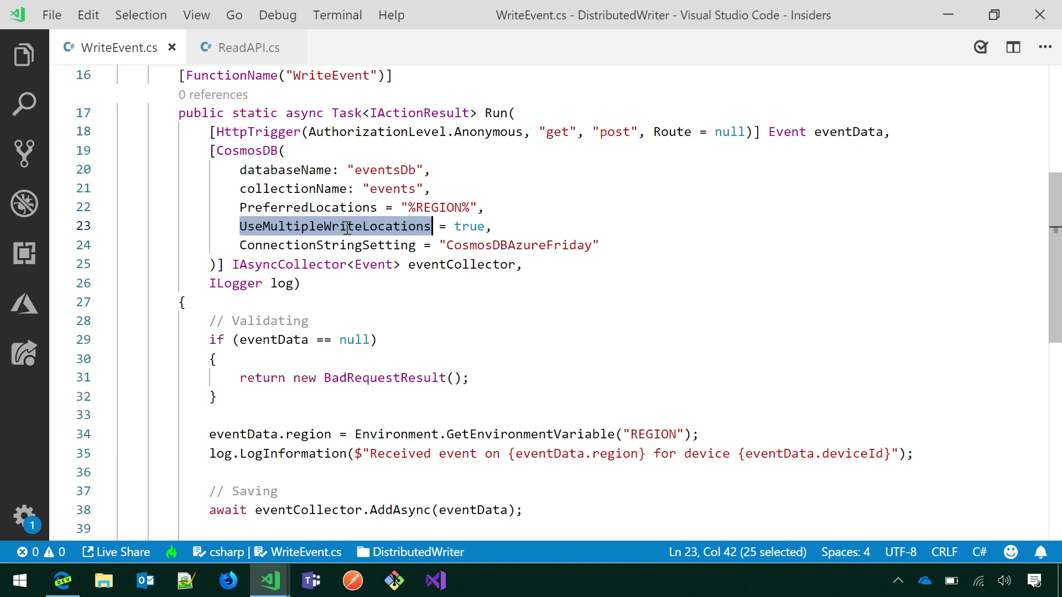
{"action": "double_click", "coordinate": [308, 208]}
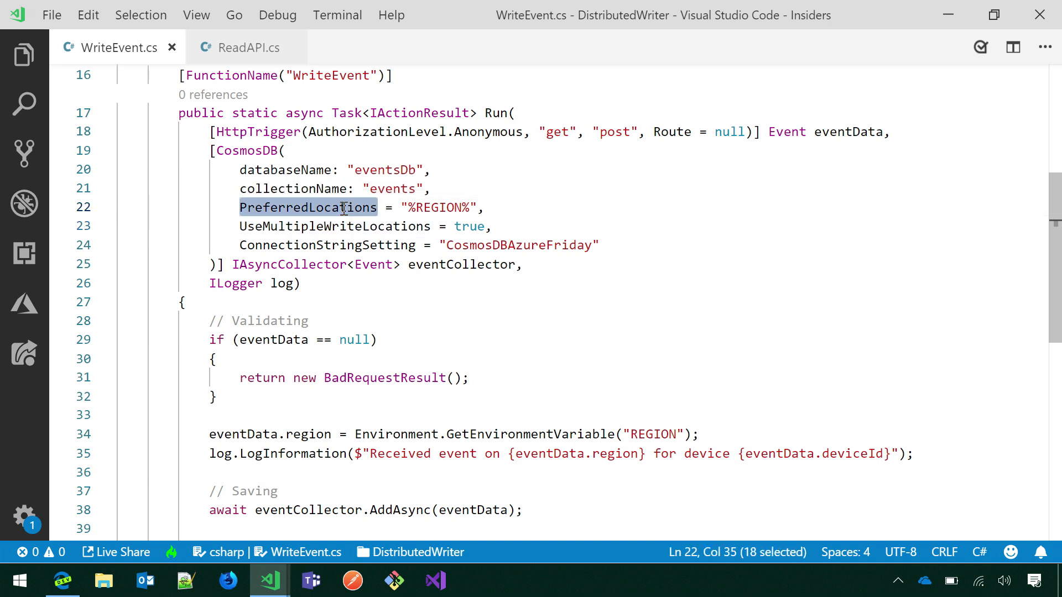